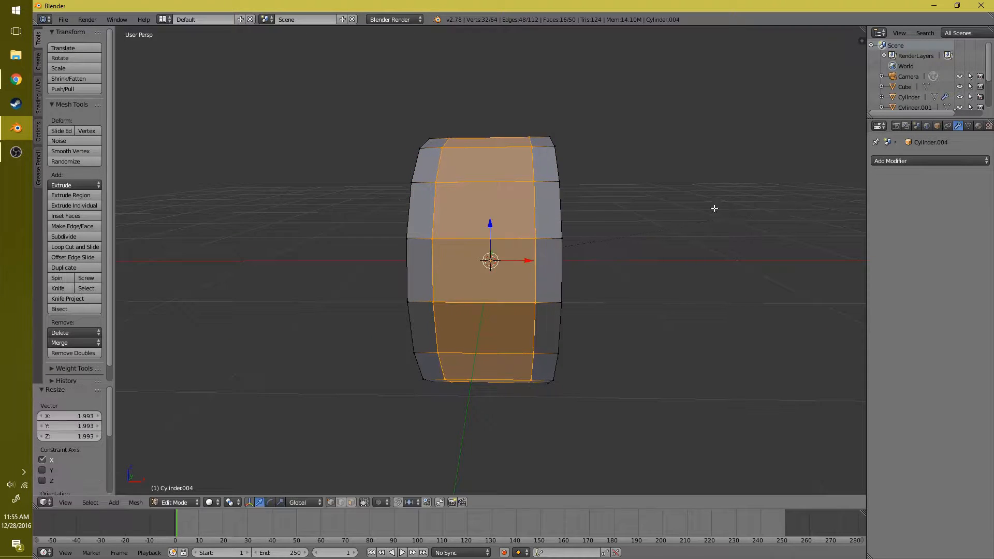
- Enter Edit Mode on the cylinder to scale its middle face loops into a tire band
key(Tab)
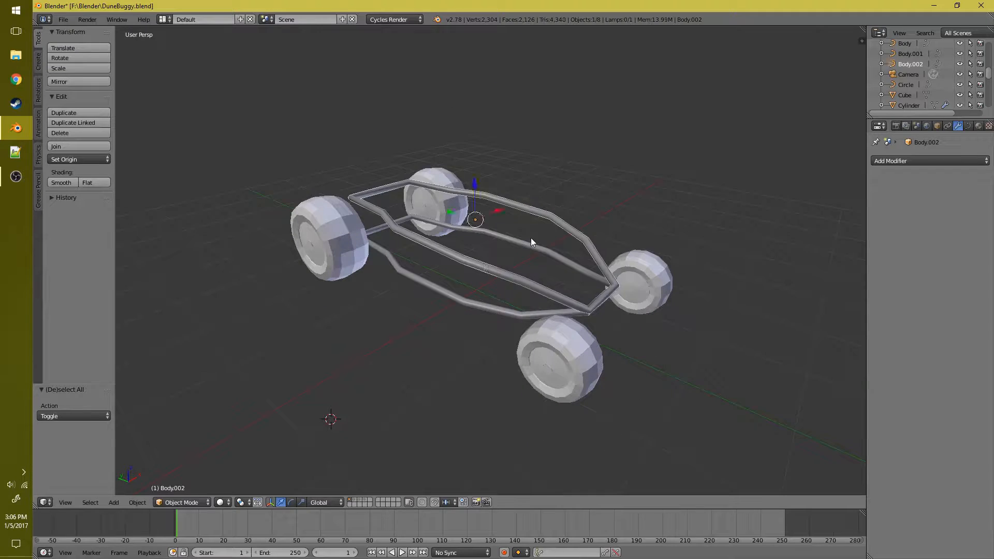
- Edit the bevelled NURBS frame curve, moving a tube point up to form the roll cage
key(Tab)
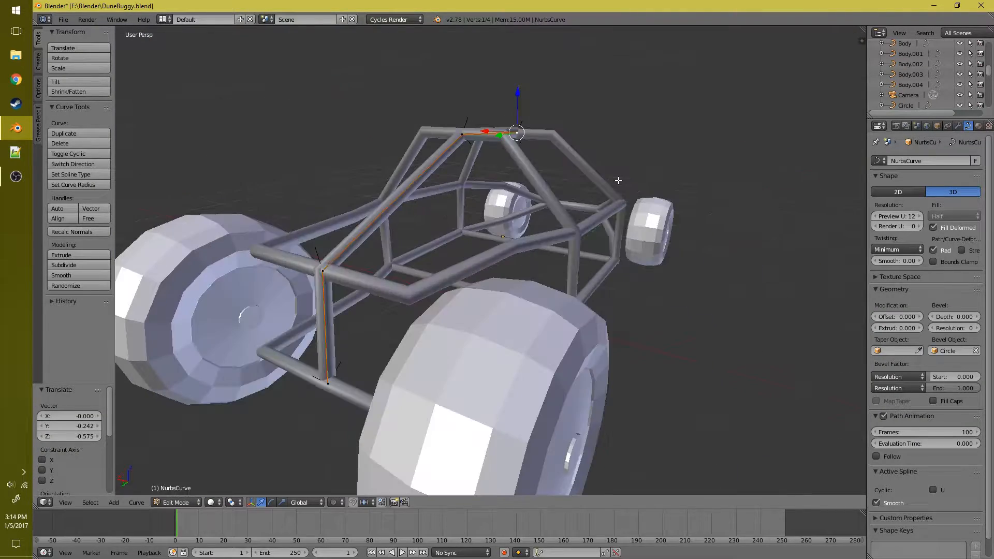
click(891, 161)
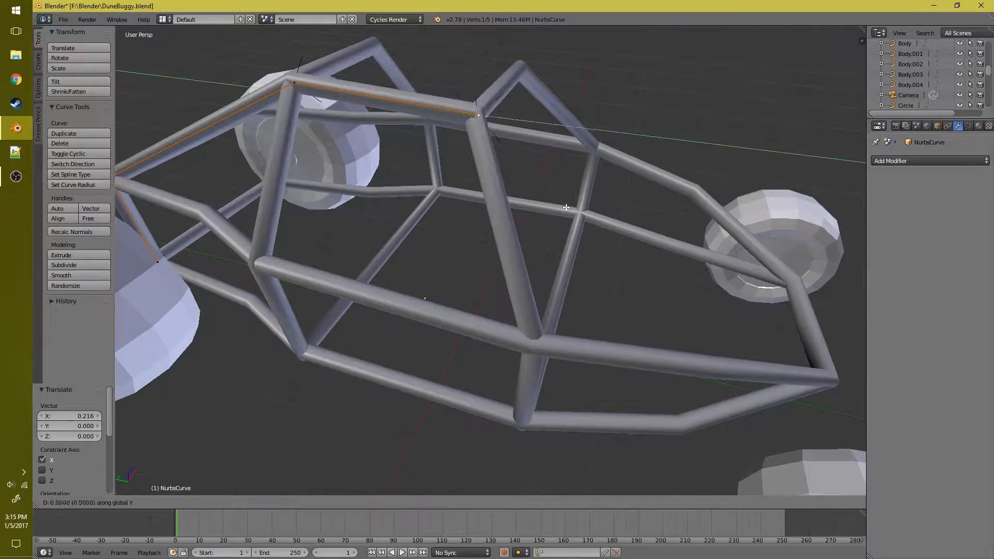
key(7)
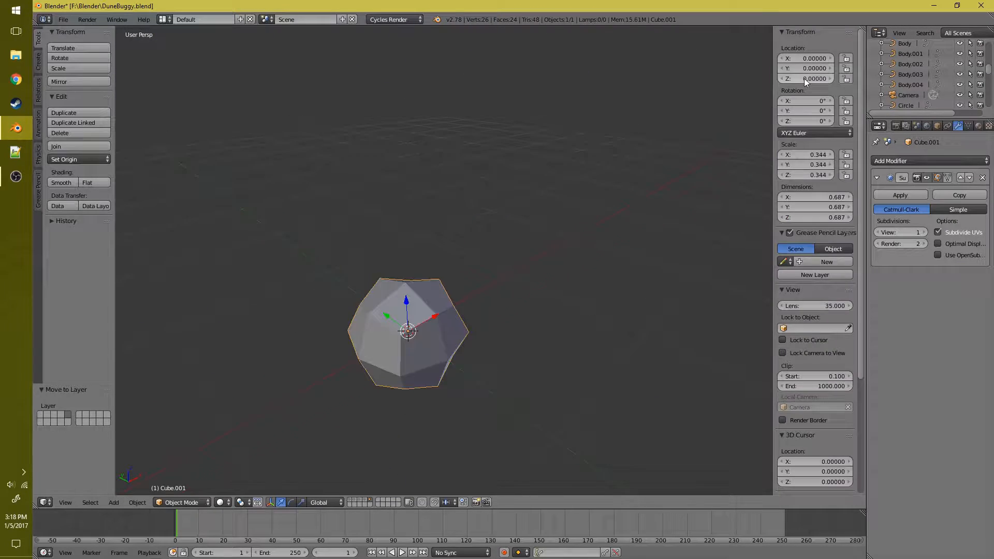
- Reshape the smoothed cube's geometry in Edit Mode into a low-poly bucket seat
key(Tab)
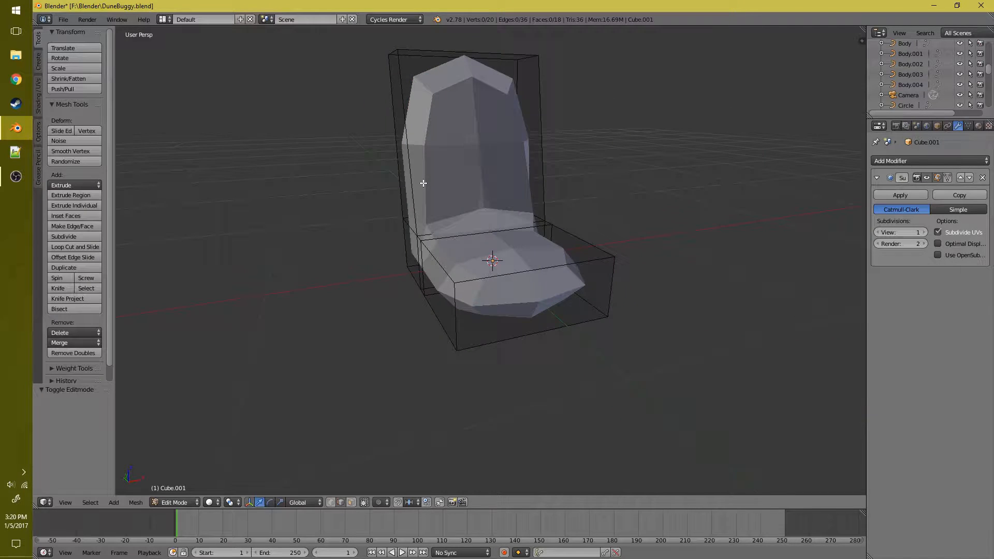
click(74, 246)
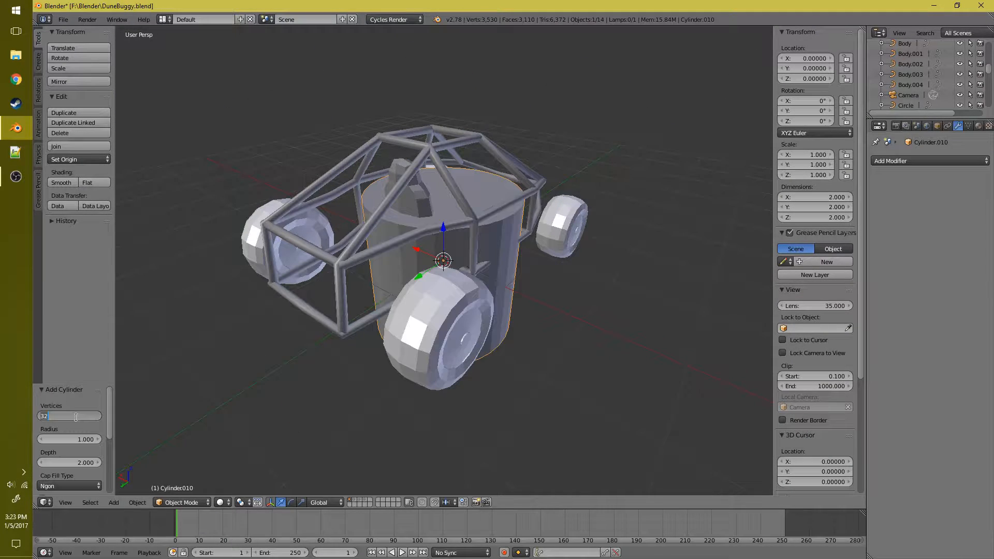
- Give the booster cylinder 16 vertices and inset-extrude its back face into a nozzle
text(16)
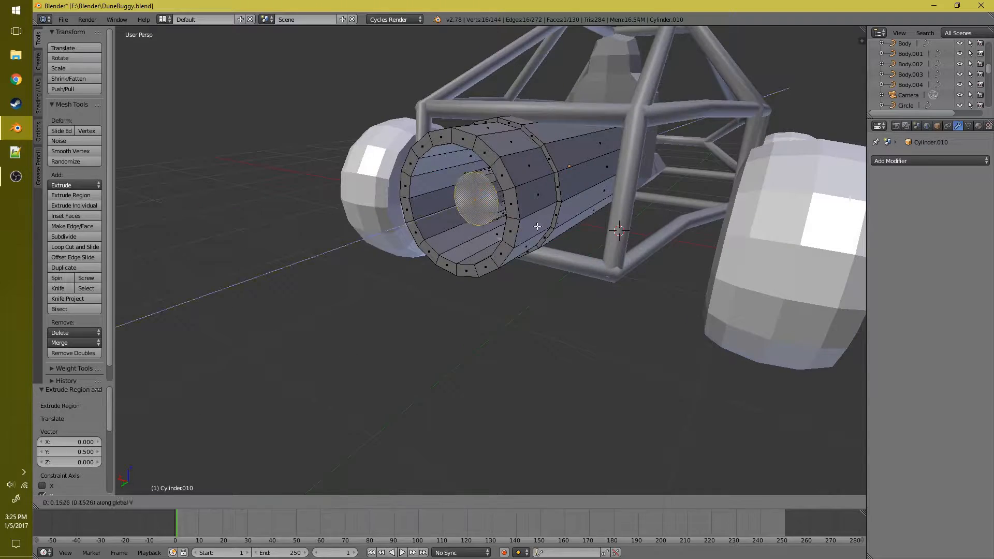
key(Tab)
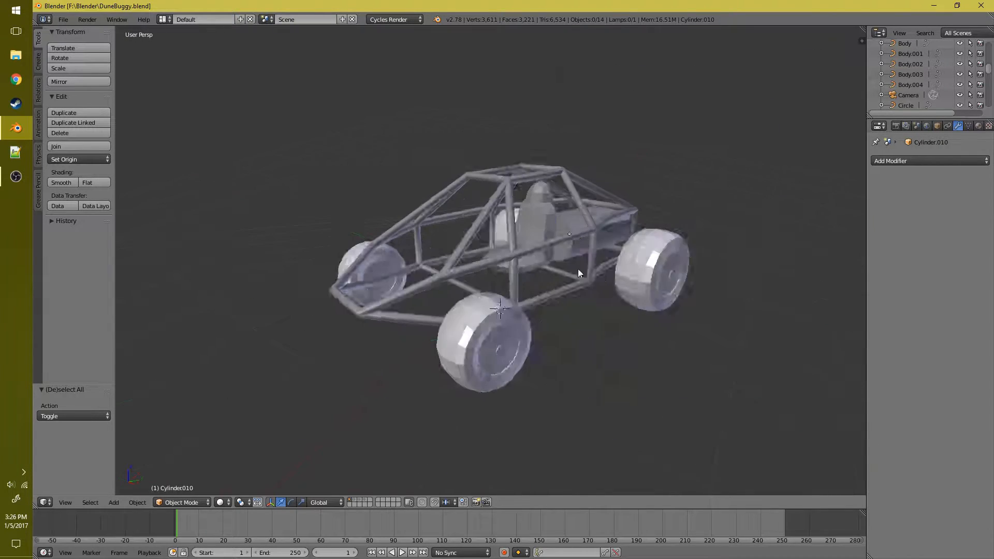
click(890, 160)
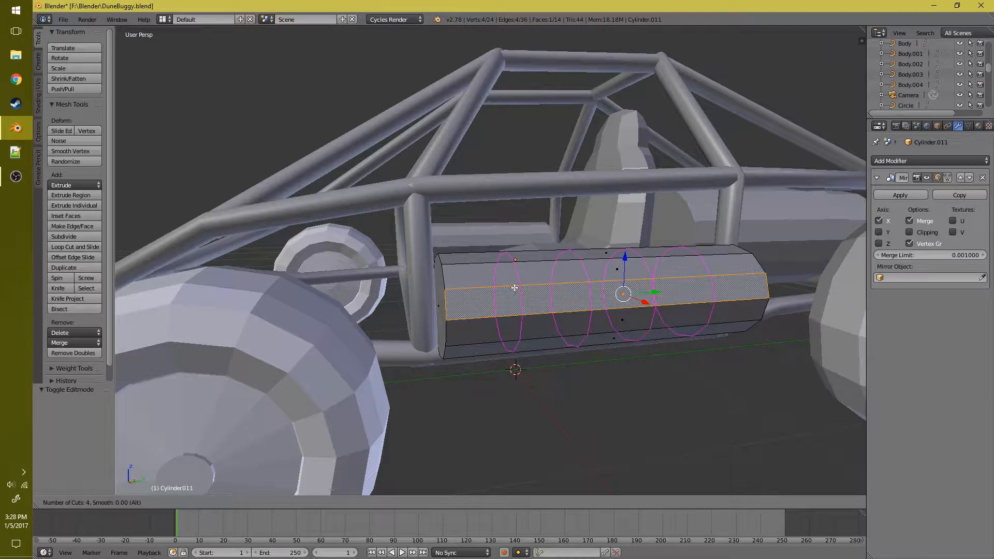
- Shape the X-mirrored canister cylinder with loop cuts and return to Object Mode
click(533, 300)
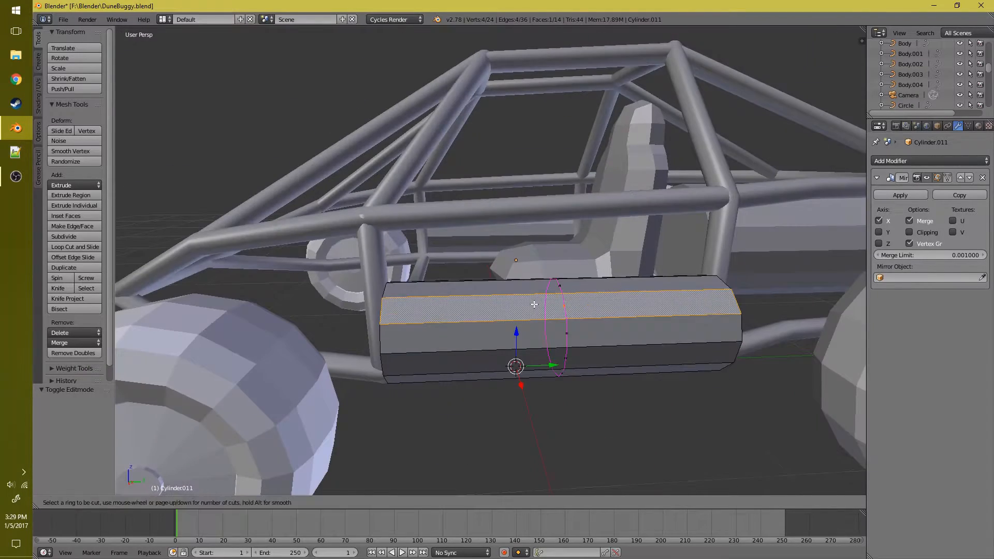
click(490, 324)
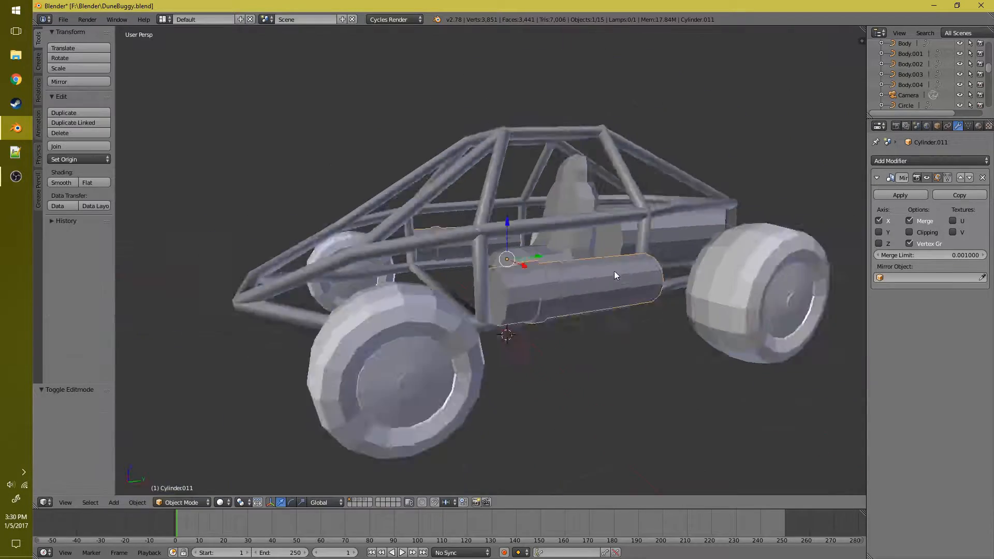
key(Tab)
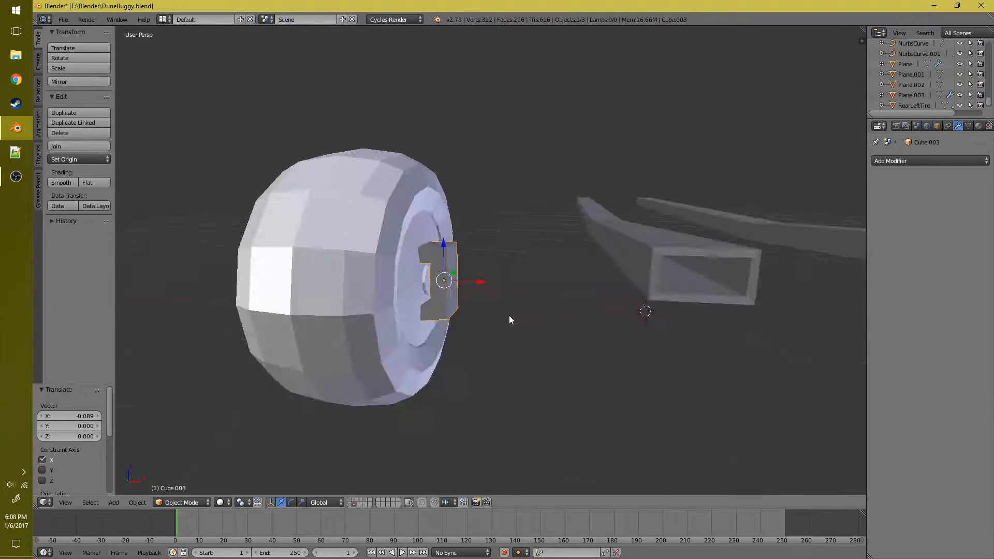
- Slide the hub bracket along the wheel axis and check the bent suspension tube from above
drag(511, 320, 525, 241)
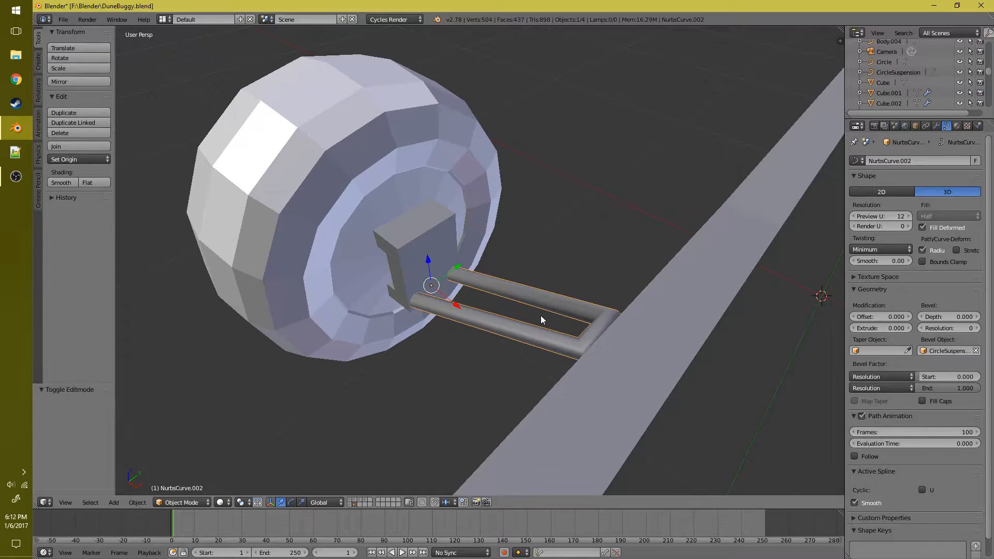
drag(543, 320, 531, 363)
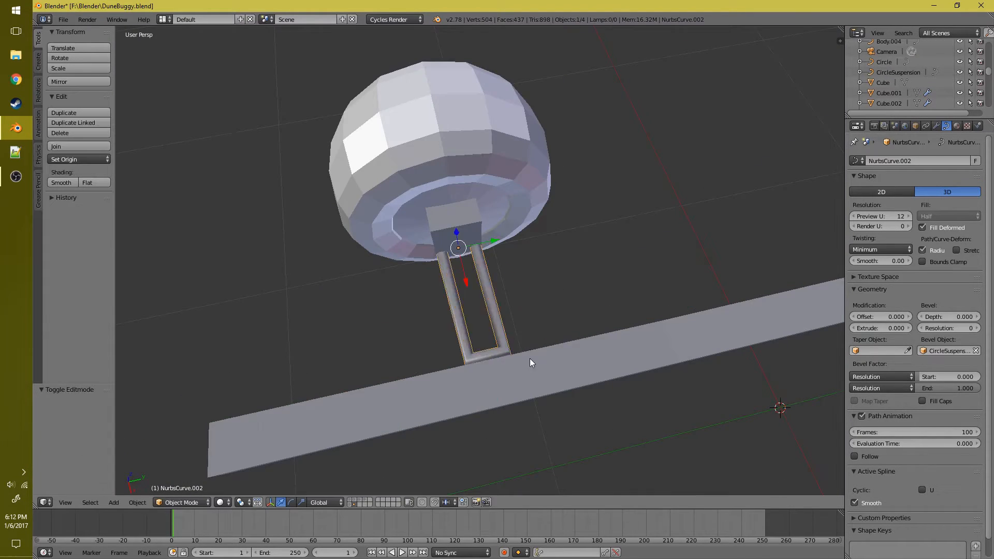